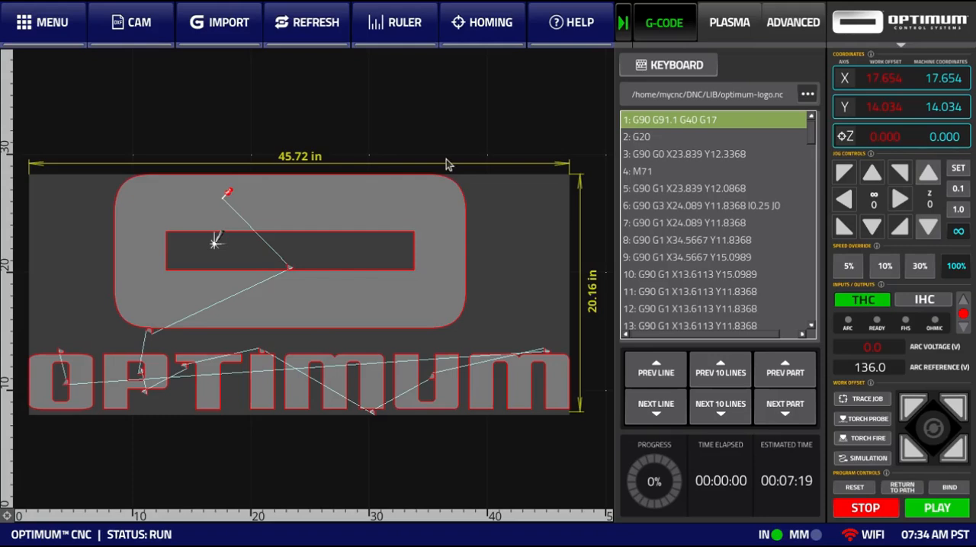
mouse_move(860, 269)
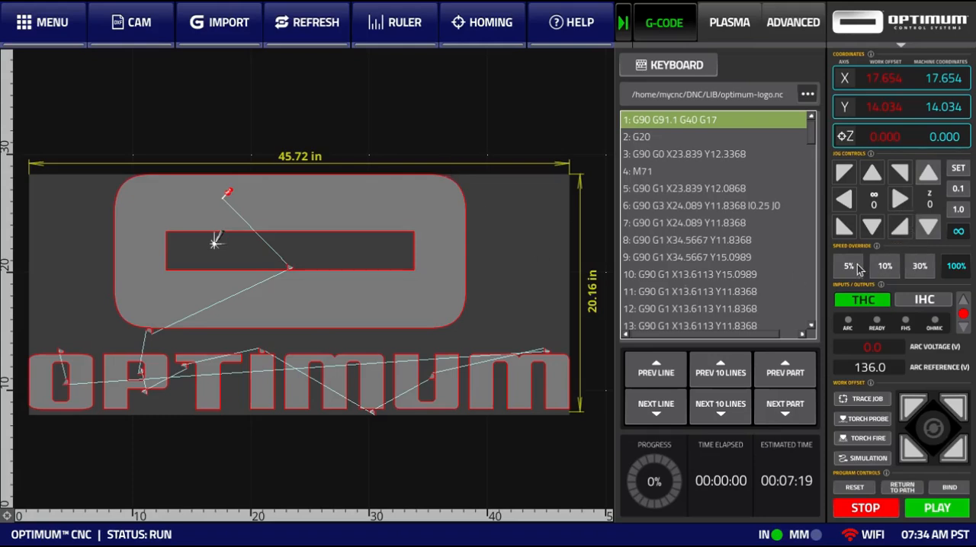
mouse_move(899, 253)
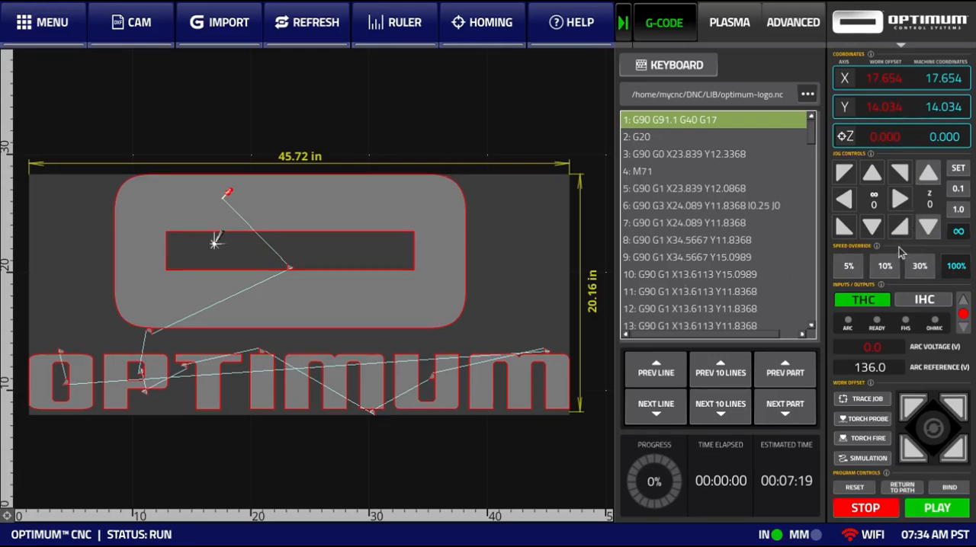
Jog the head right twice, then back left across the logo toolpath in X
left_click(899, 200)
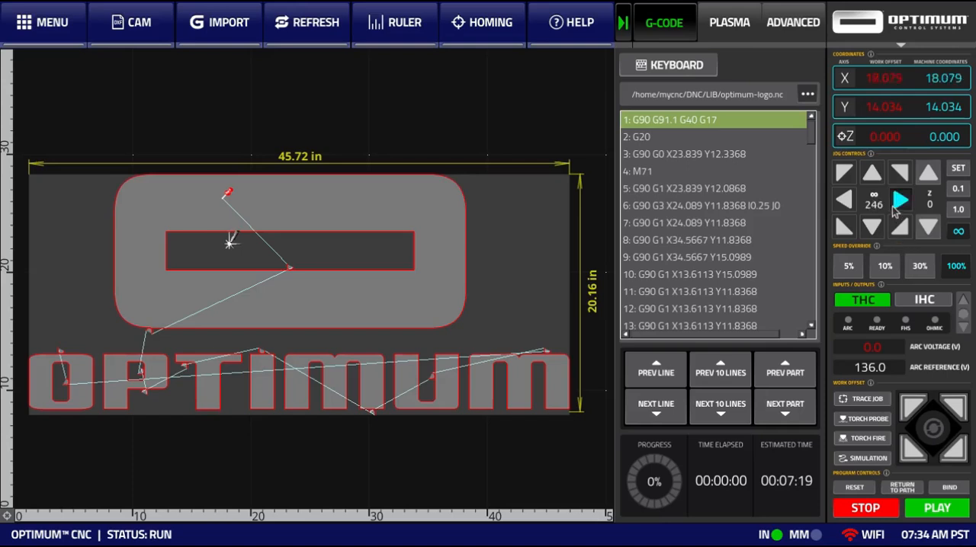
left_click(899, 200)
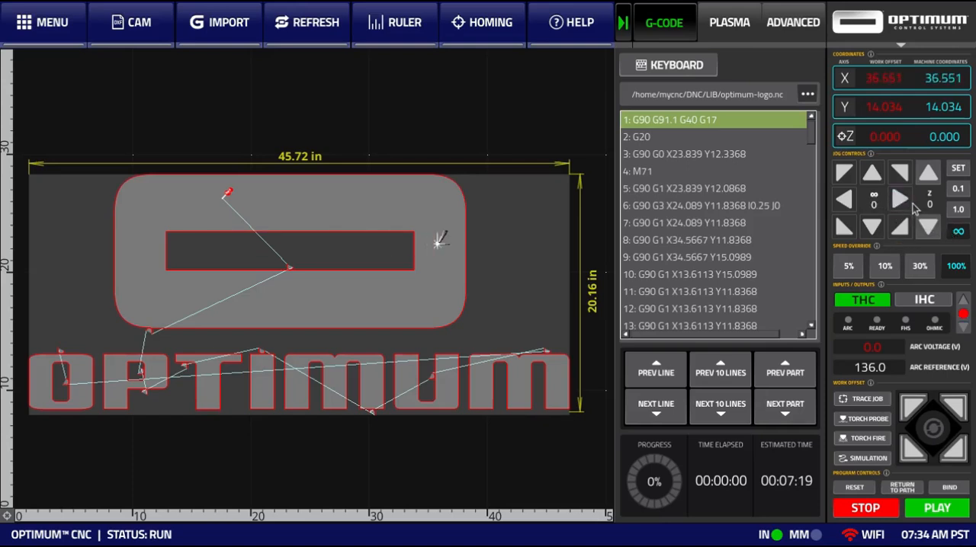
left_click(844, 198)
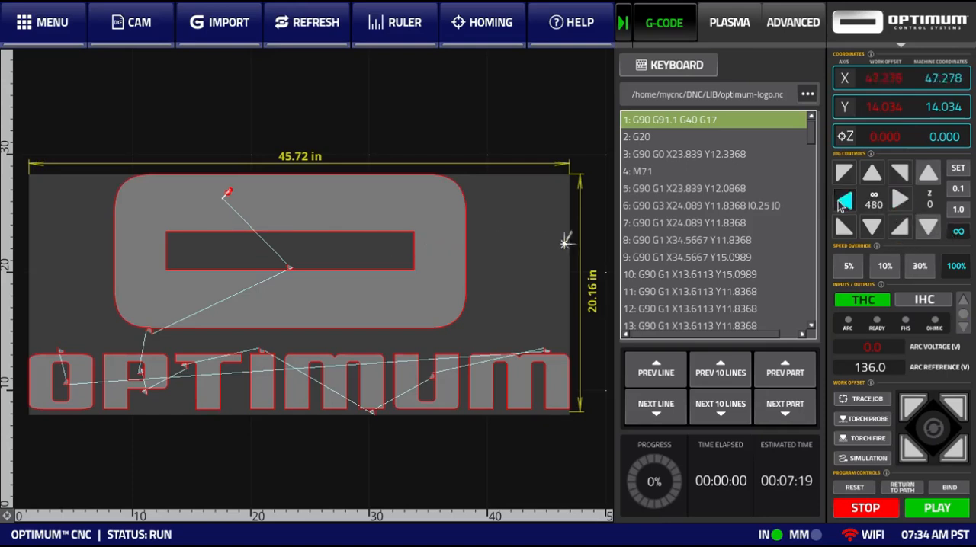
left_click(845, 198)
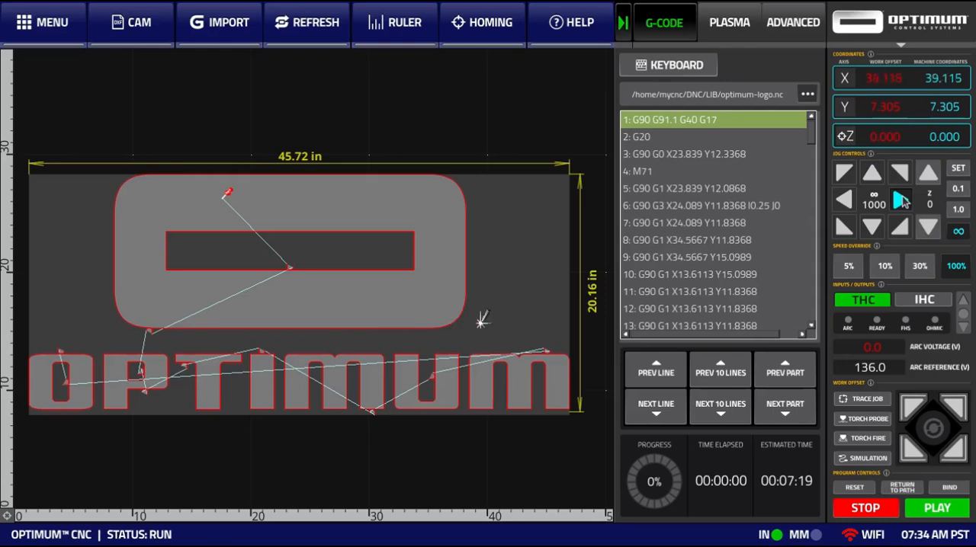
left_click(843, 198)
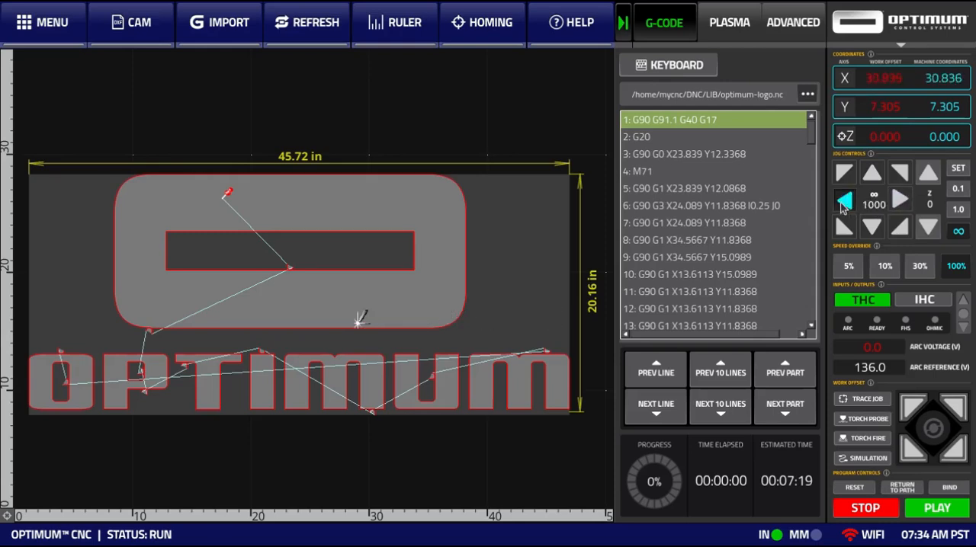
left_click(844, 198)
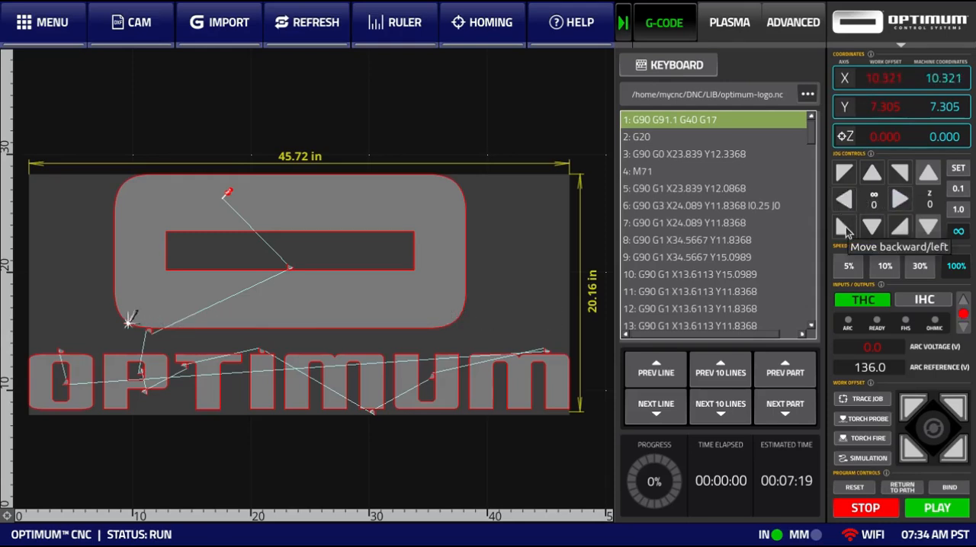
left_click(899, 198)
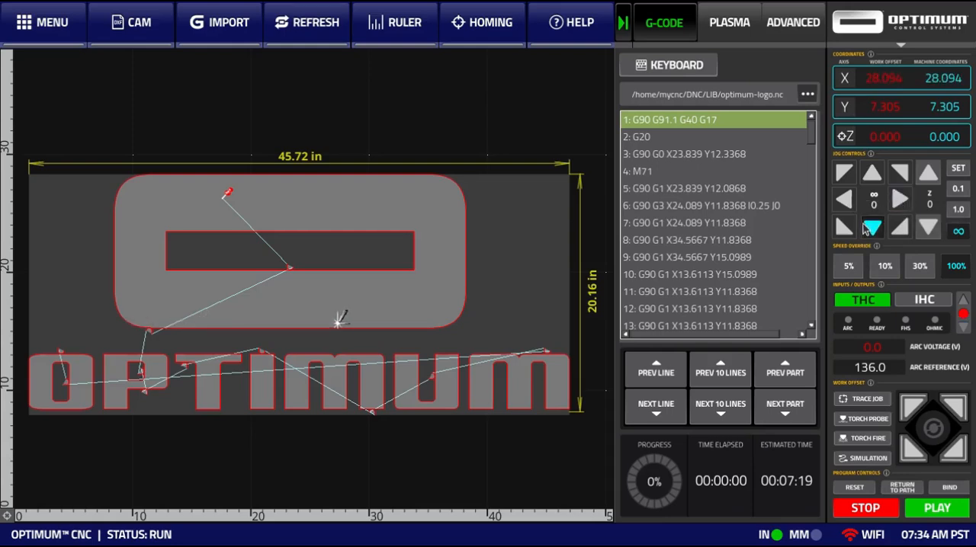
Jog the head down in Y and back up, ending near X 28.094, Y 18.264
left_click(871, 174)
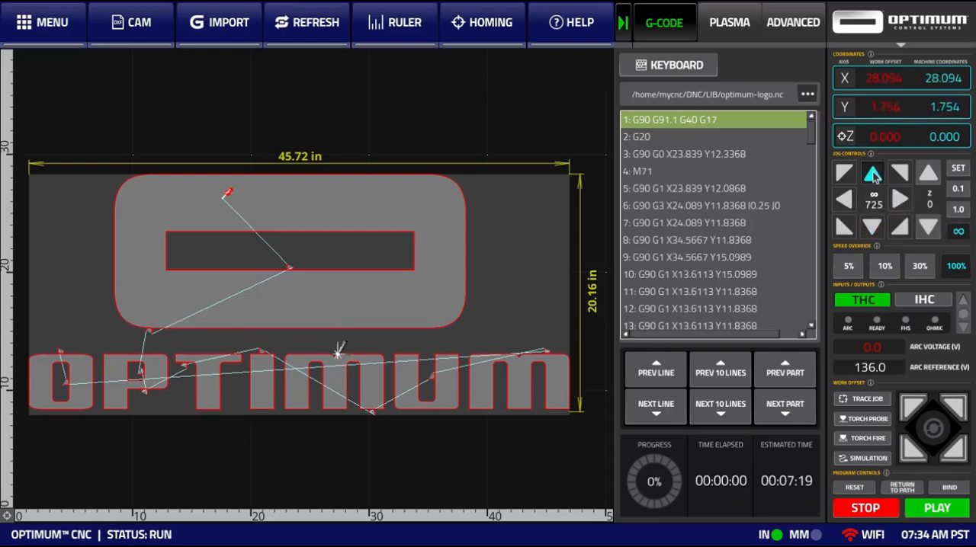
left_click(872, 172)
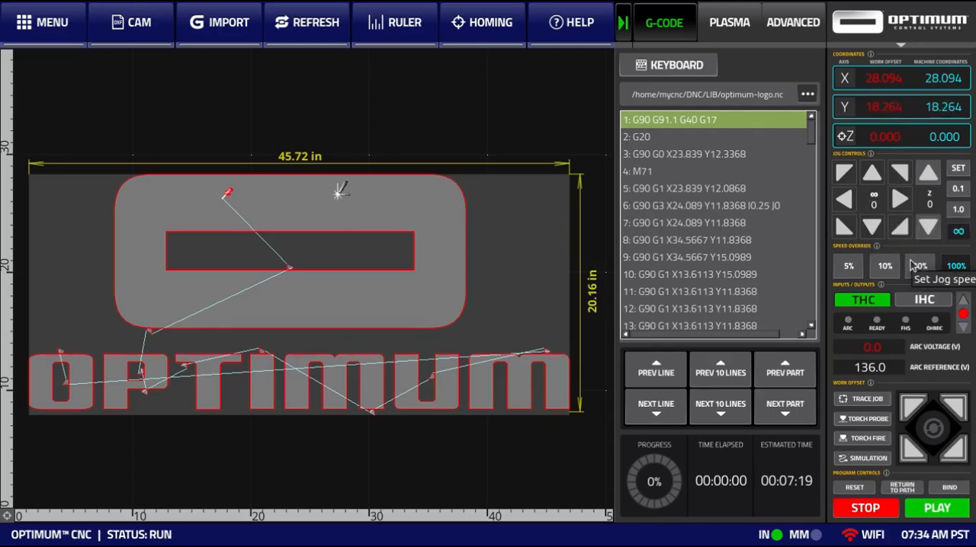
mouse_move(886, 245)
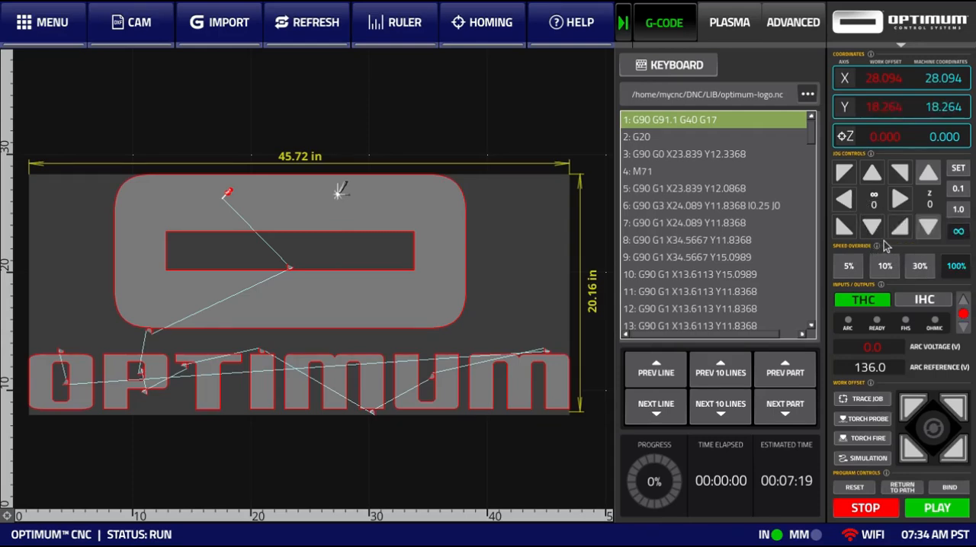
mouse_move(923, 252)
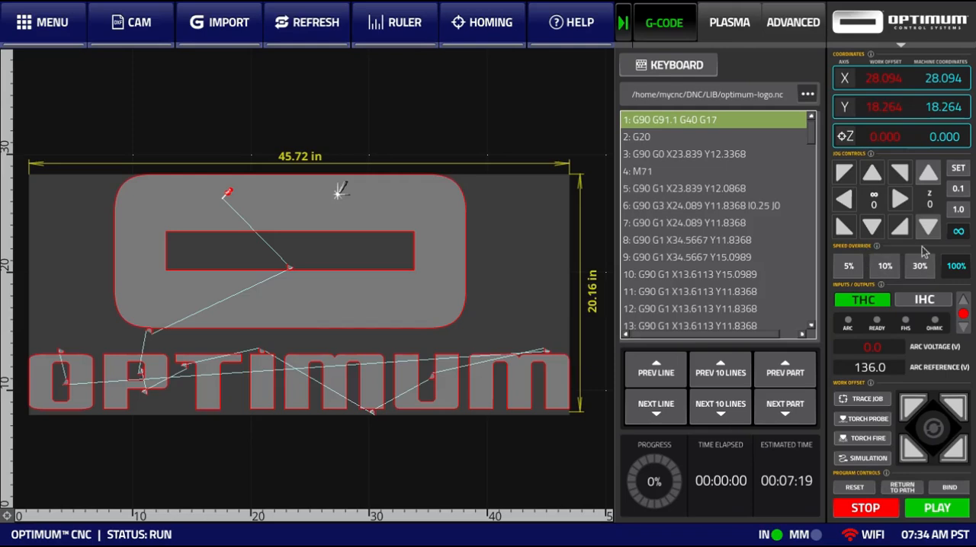
mouse_move(907, 247)
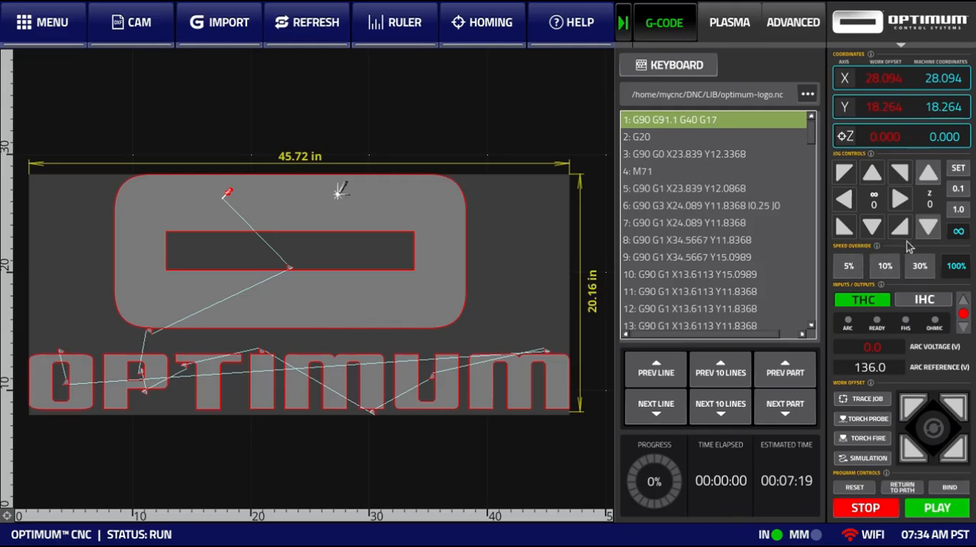
mouse_move(924, 258)
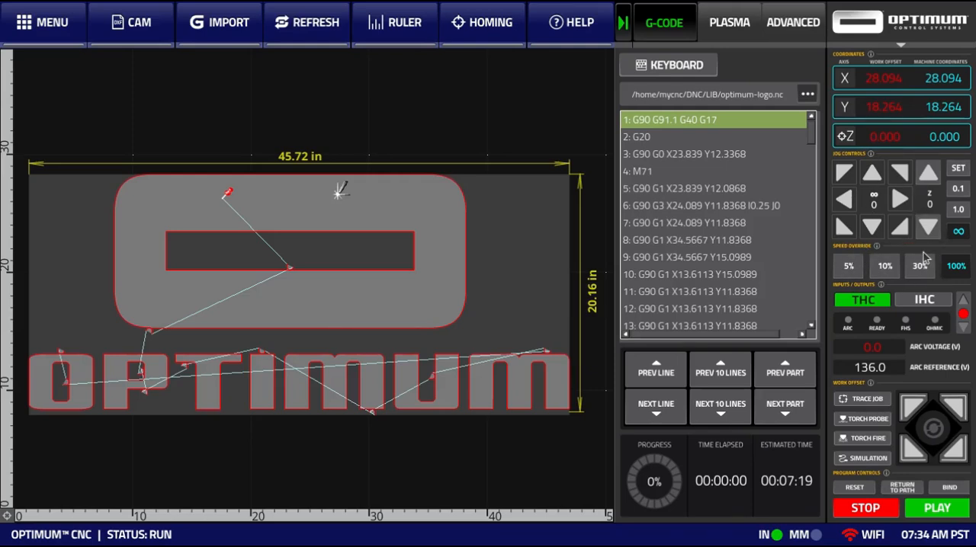
mouse_move(922, 253)
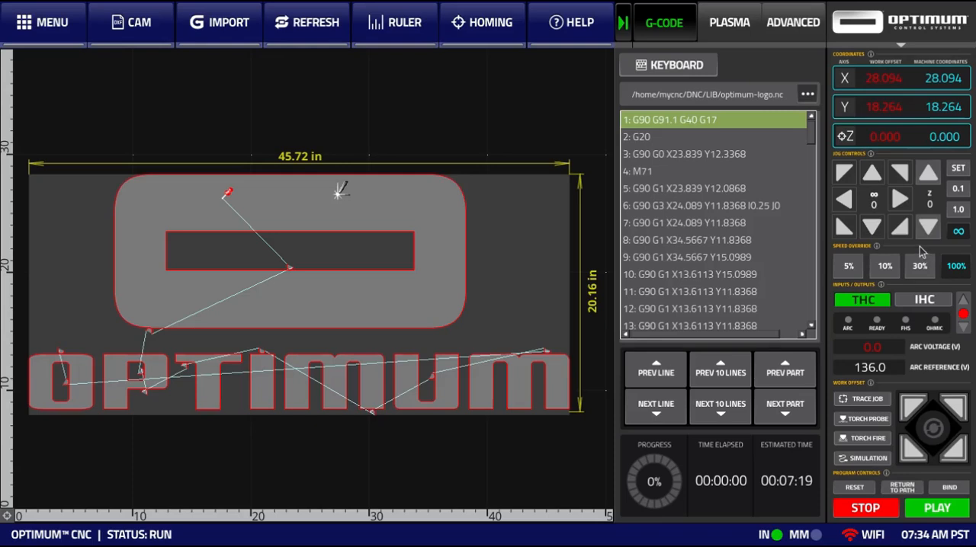
mouse_move(954, 266)
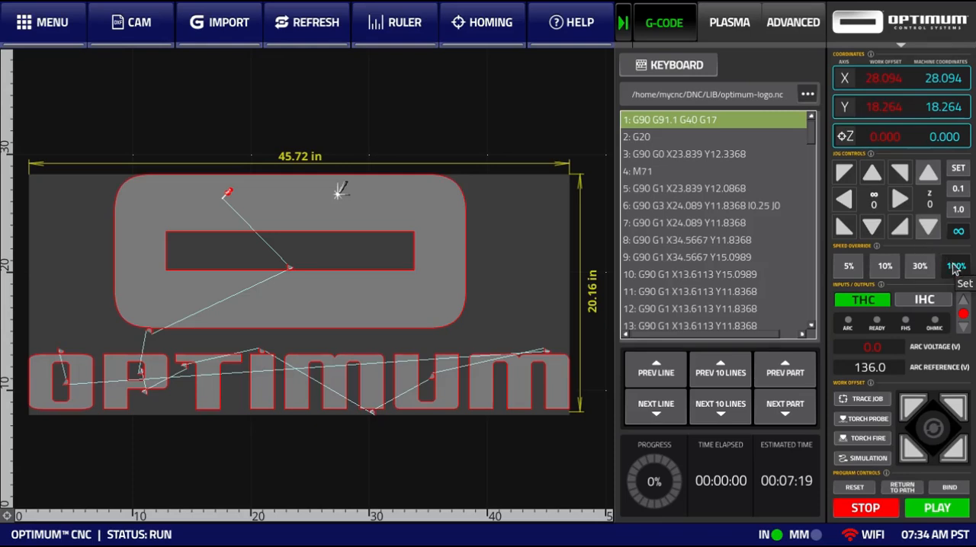
mouse_move(919, 265)
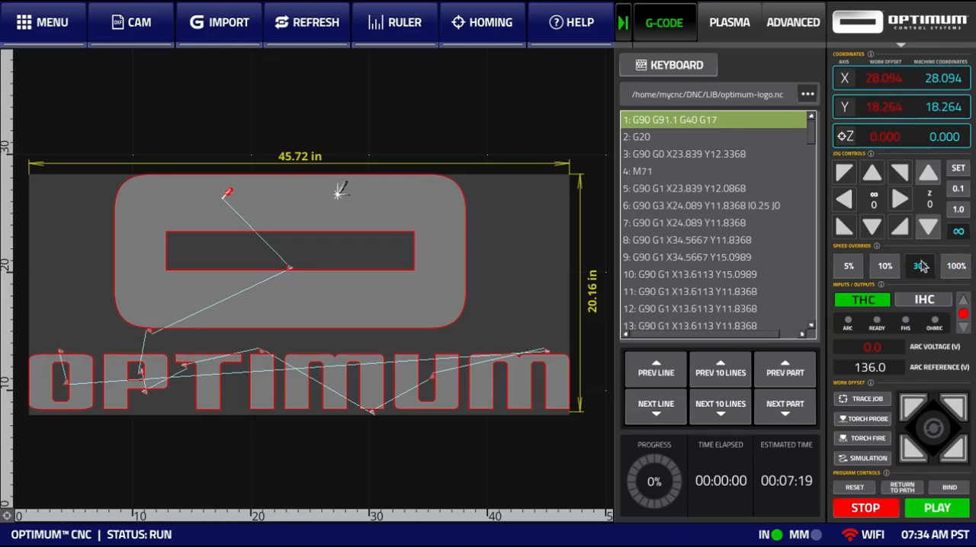
Nudge the head right at 30%, drop jog speed to 10%, and move back left to about X 28.6
left_click(899, 198)
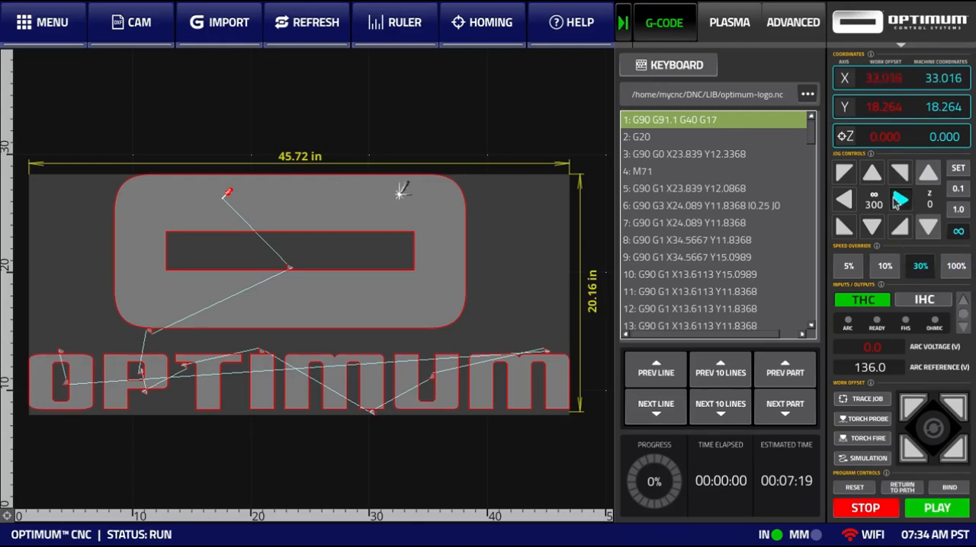
left_click(899, 200)
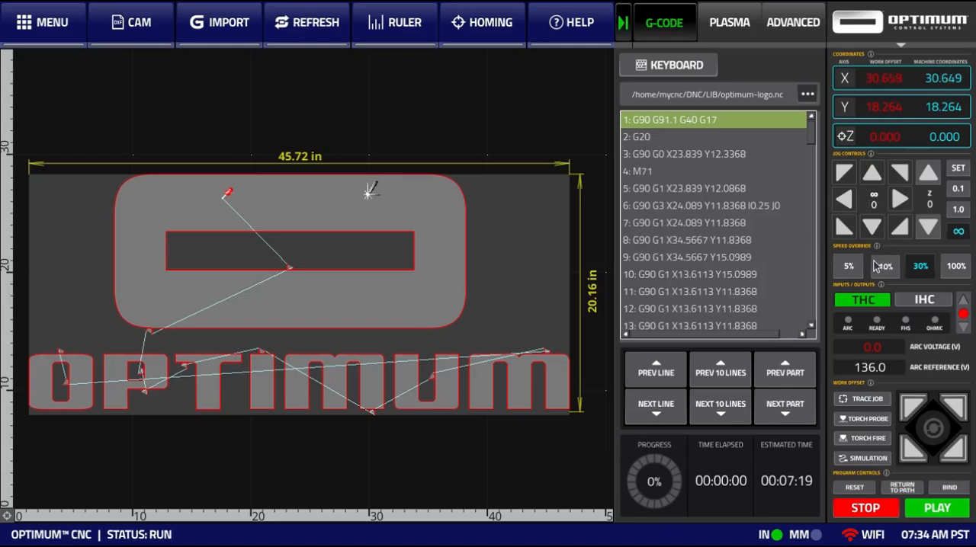
left_click(845, 198)
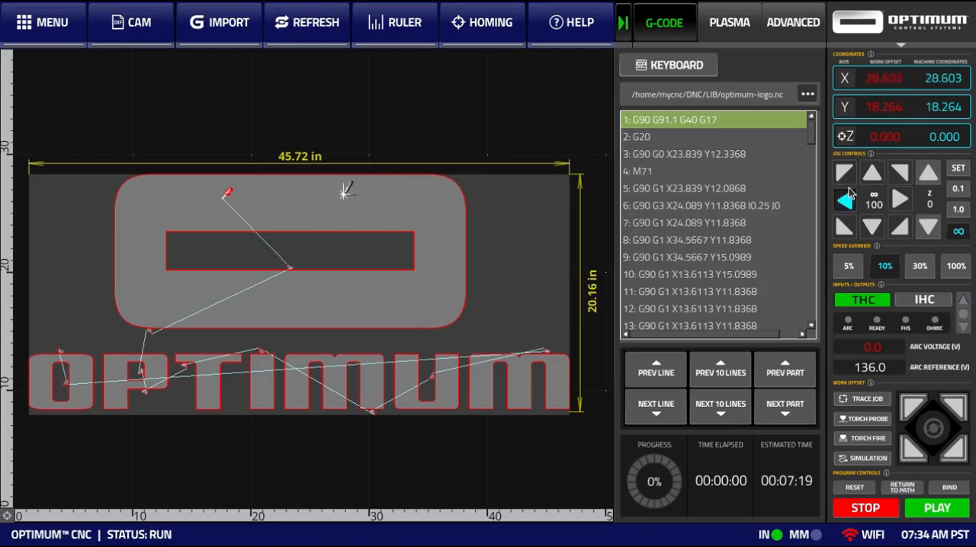